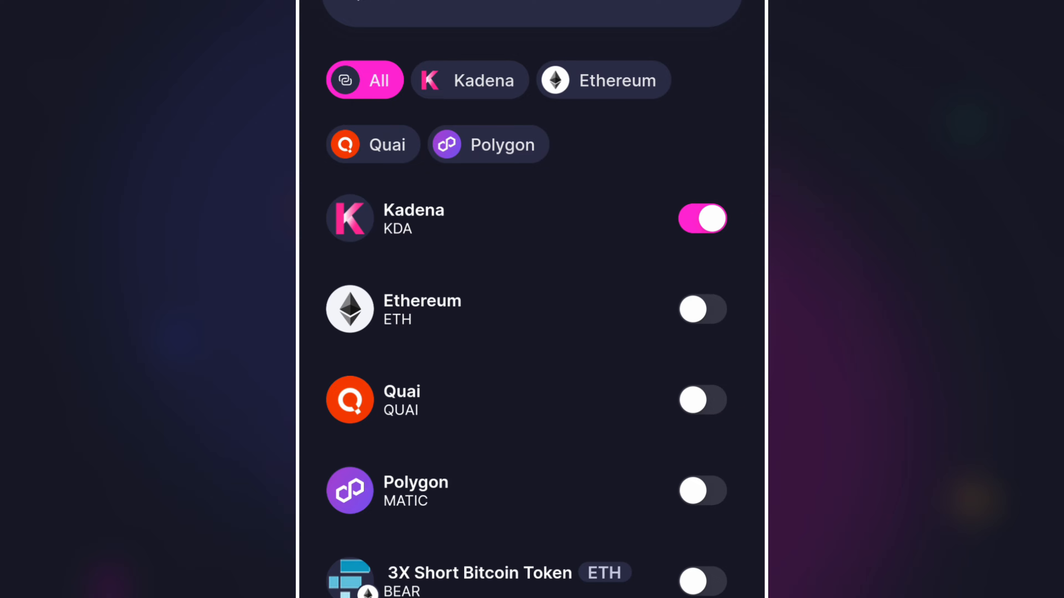
# Enable Ethereum in Add asset, then show Kadena's receive address and QR code.
pyautogui.click(702, 309)
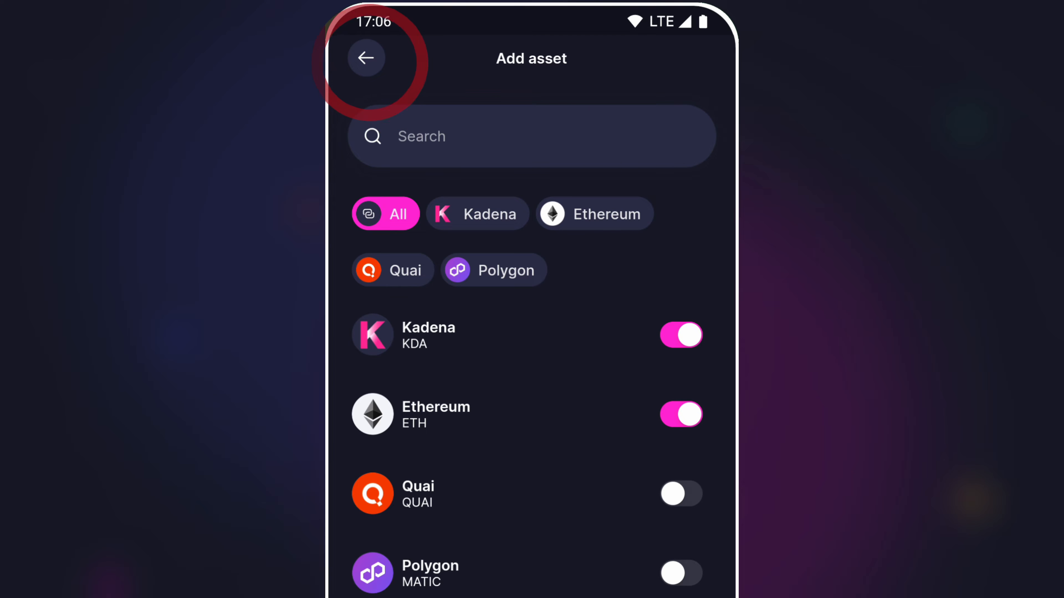
pyautogui.click(365, 58)
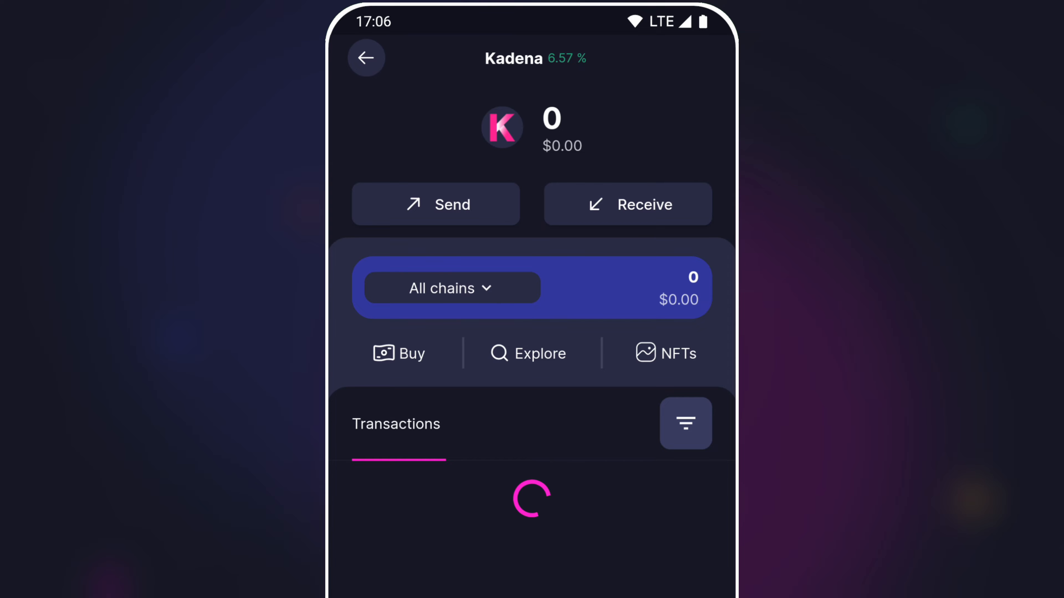
pyautogui.click(627, 205)
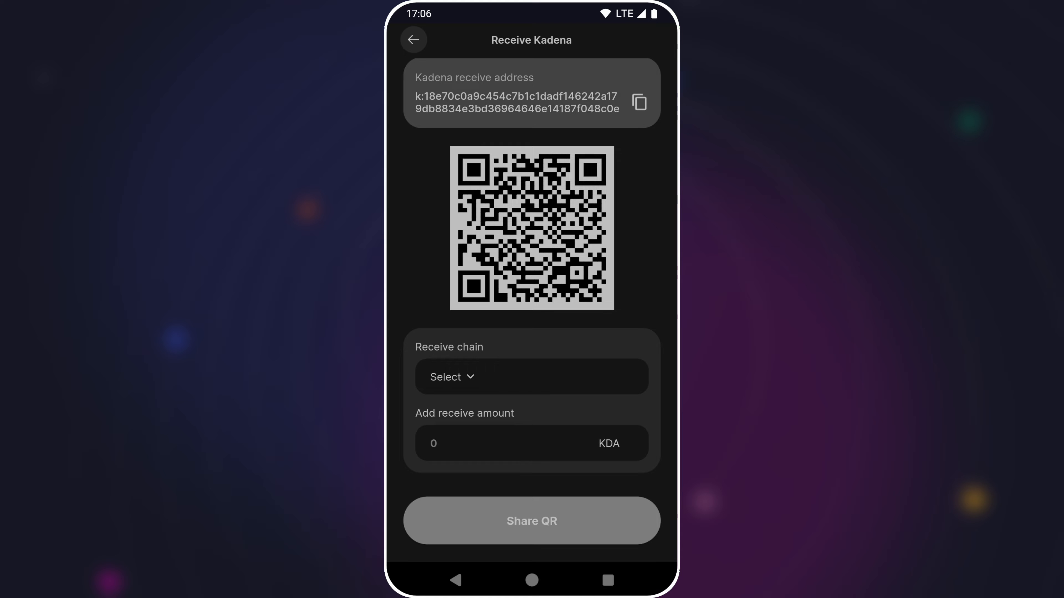
# Copy the Kadena receive address and request 1 KDA on Chain 0.
pyautogui.click(637, 102)
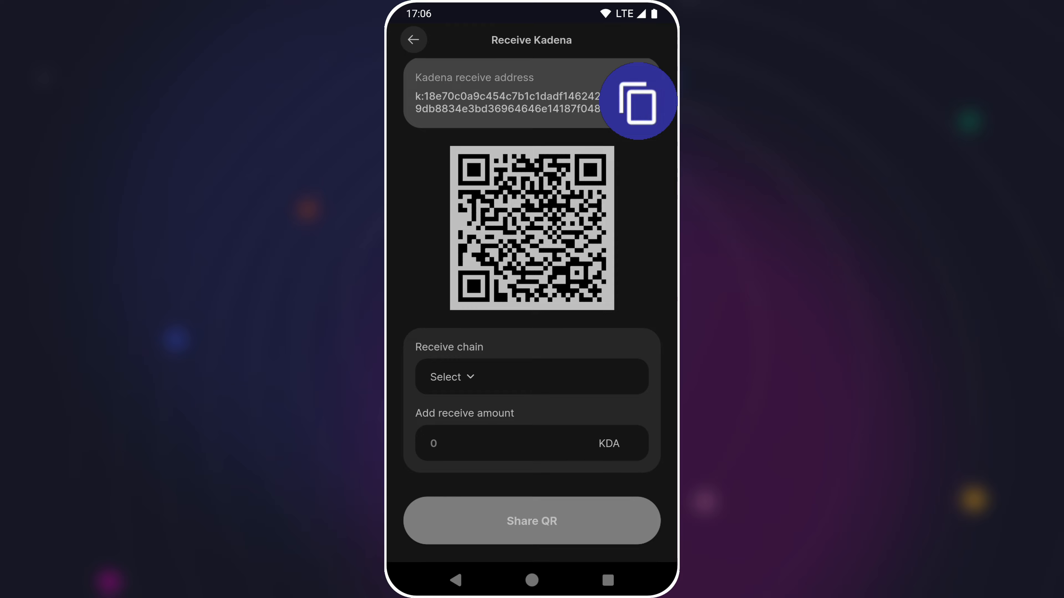
pyautogui.click(636, 101)
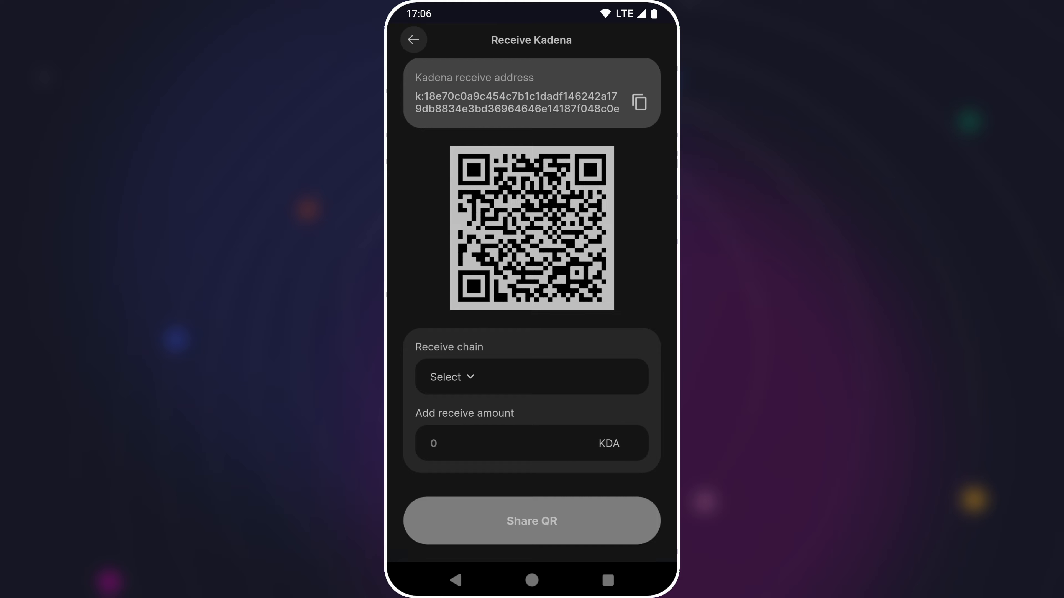
pyautogui.click(499, 444)
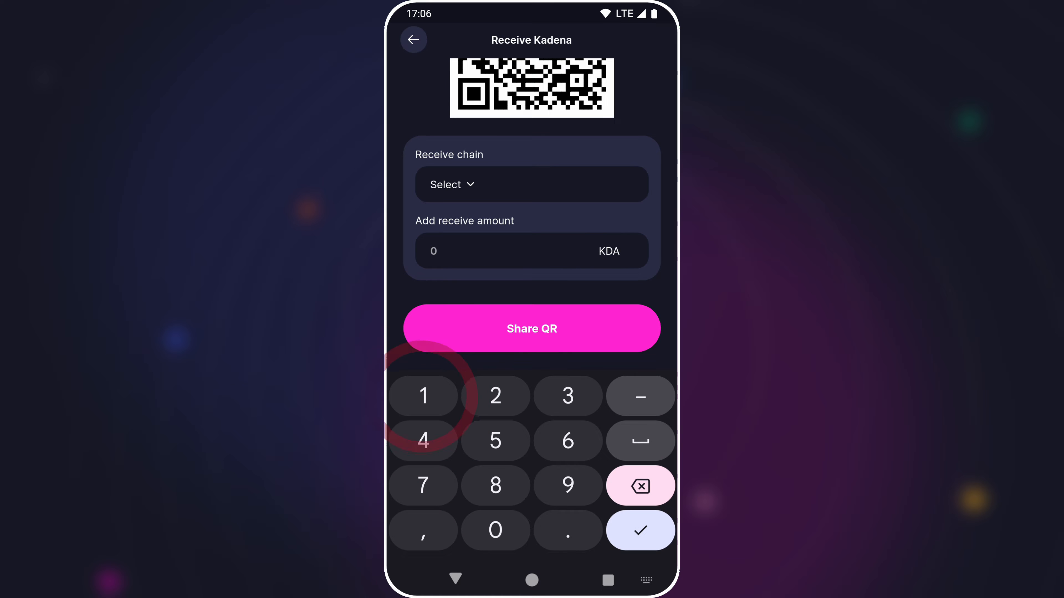
pyautogui.click(639, 530)
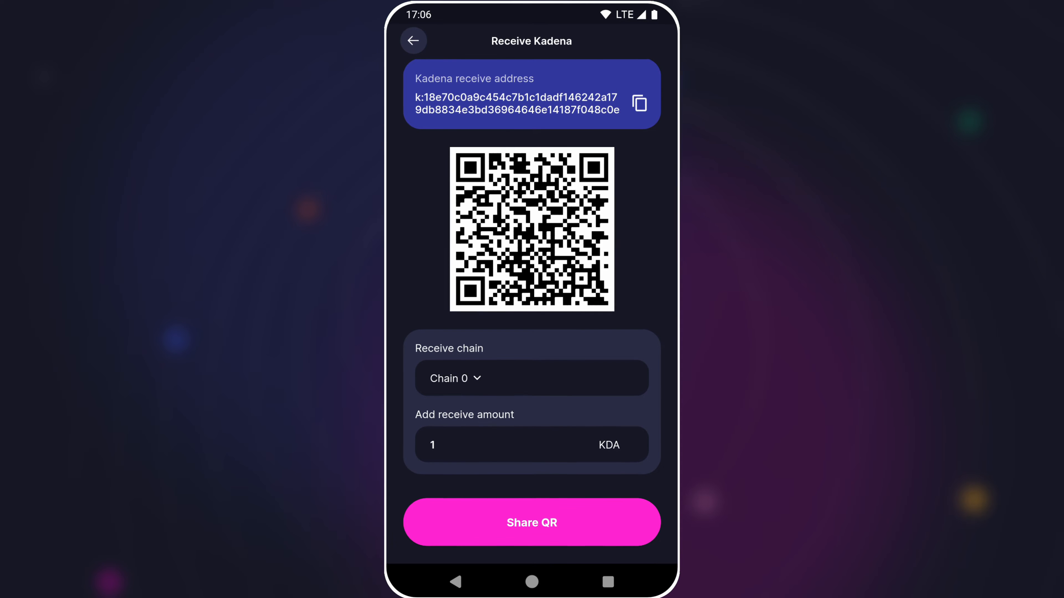
pyautogui.click(413, 40)
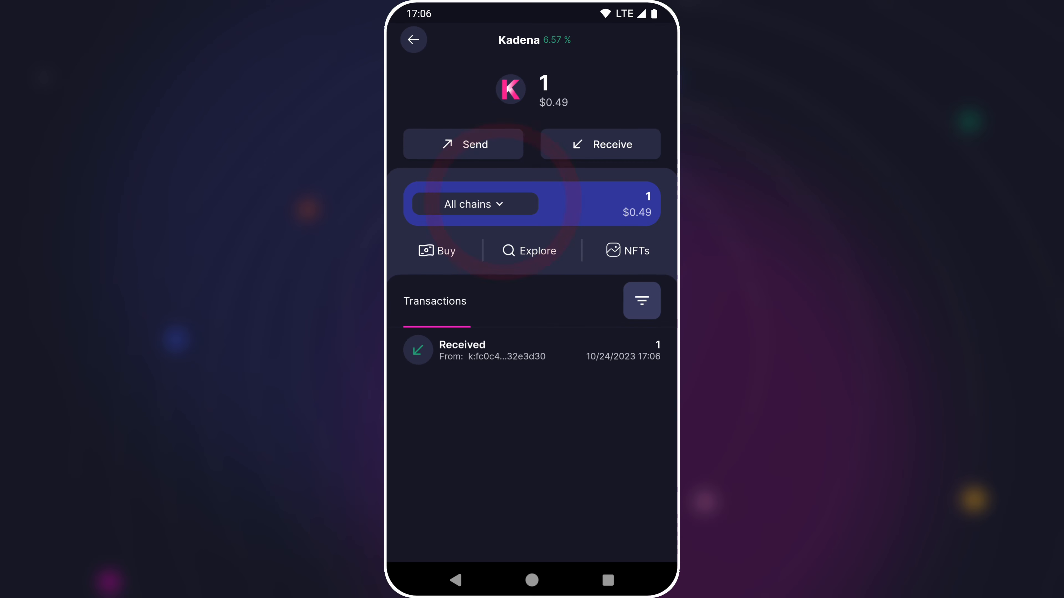
# Filter the Kadena balance and transactions from All chains to Chain 0.
pyautogui.click(474, 203)
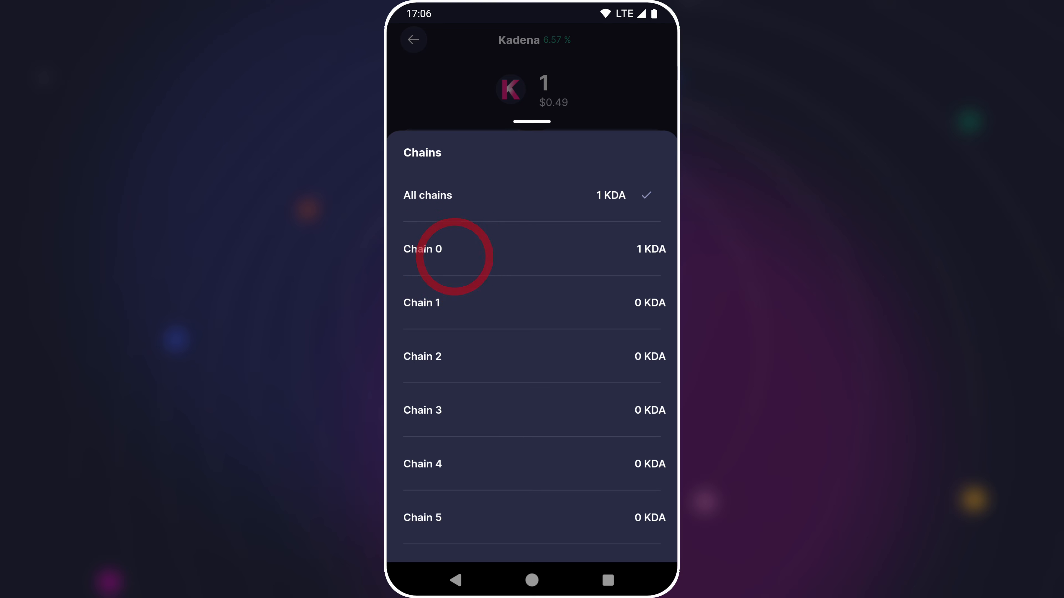
pyautogui.click(423, 249)
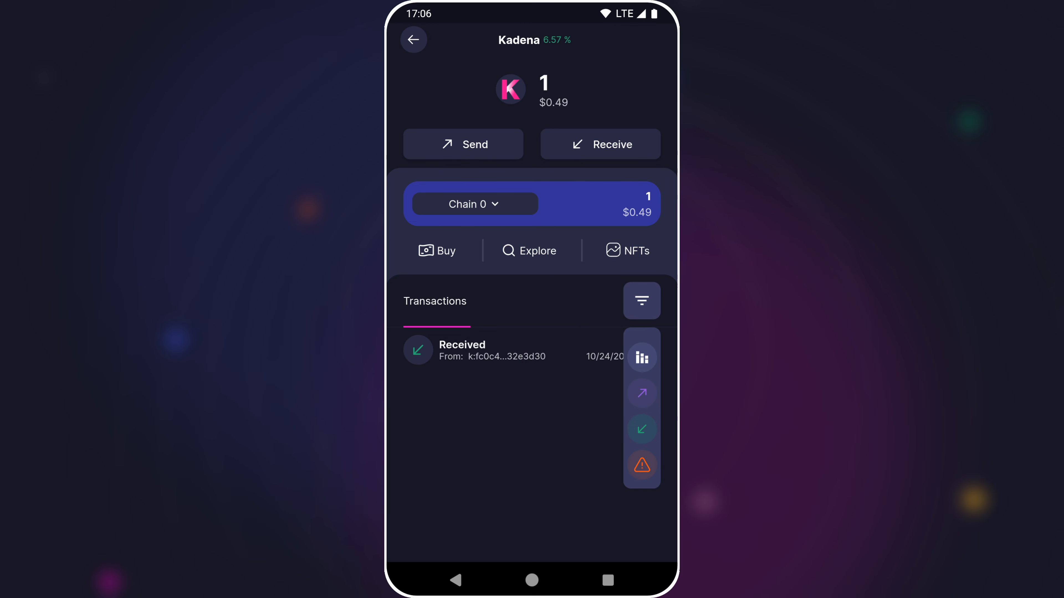